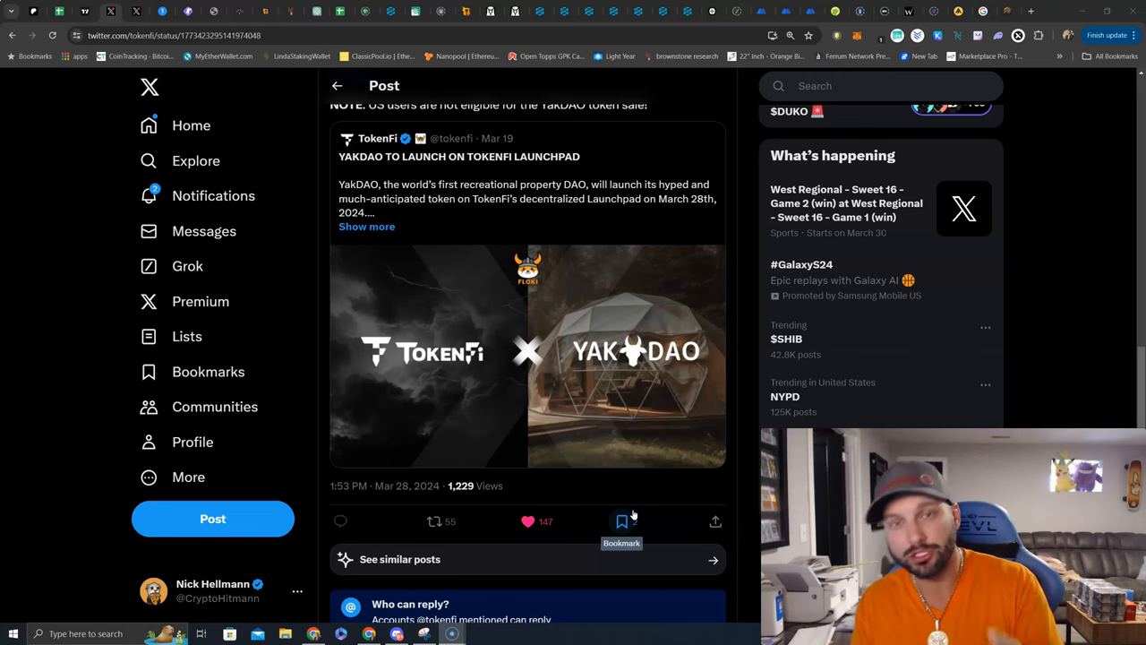
Scroll up to the top of TokenFi's YakDAO token sale tweet to read its participation requirements
{"action": "left_click", "coordinate": [621, 521]}
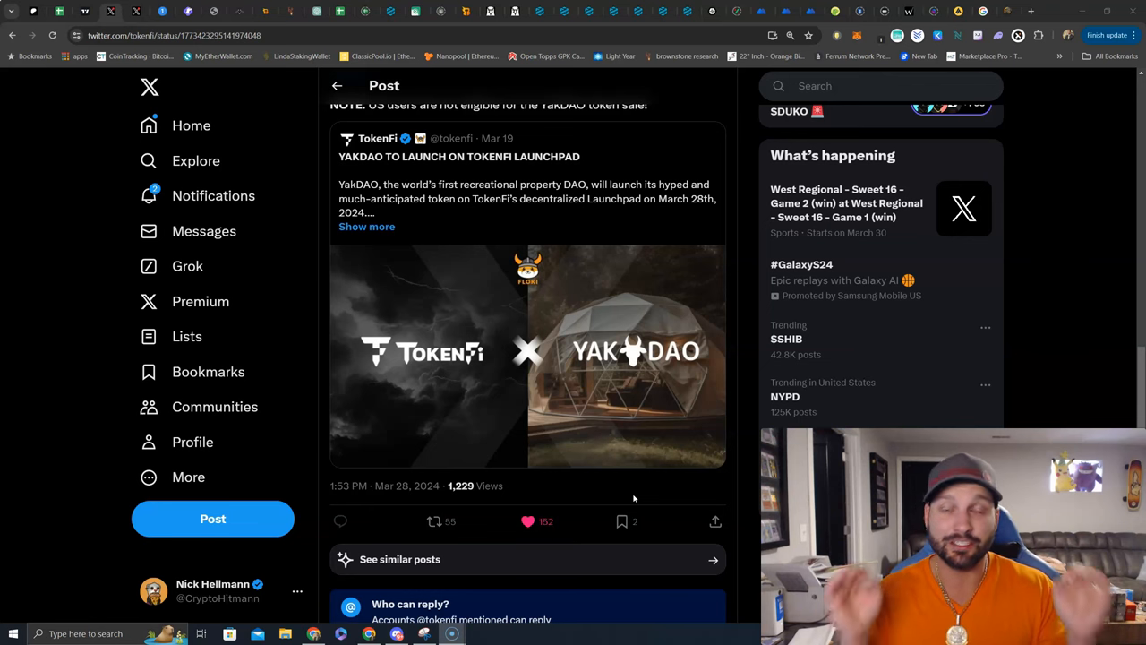
{"action": "scroll", "scroll_direction": "up", "scroll_amount": 3}
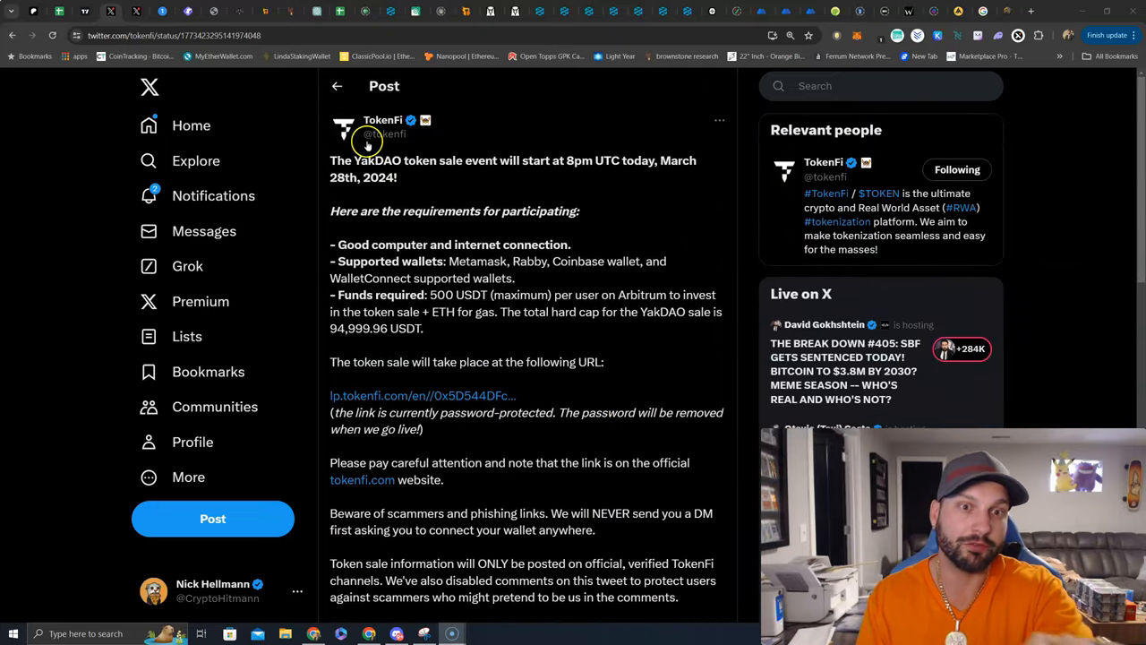
{"action": "mouse_move", "coordinate": [481, 208]}
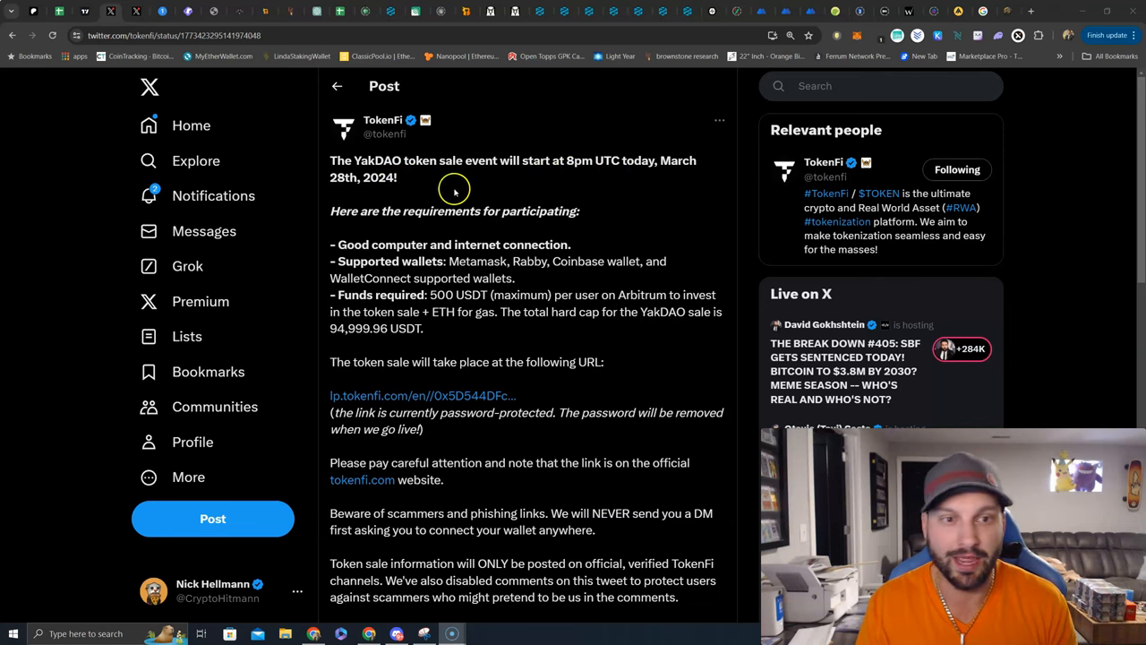
{"action": "mouse_move", "coordinate": [394, 188]}
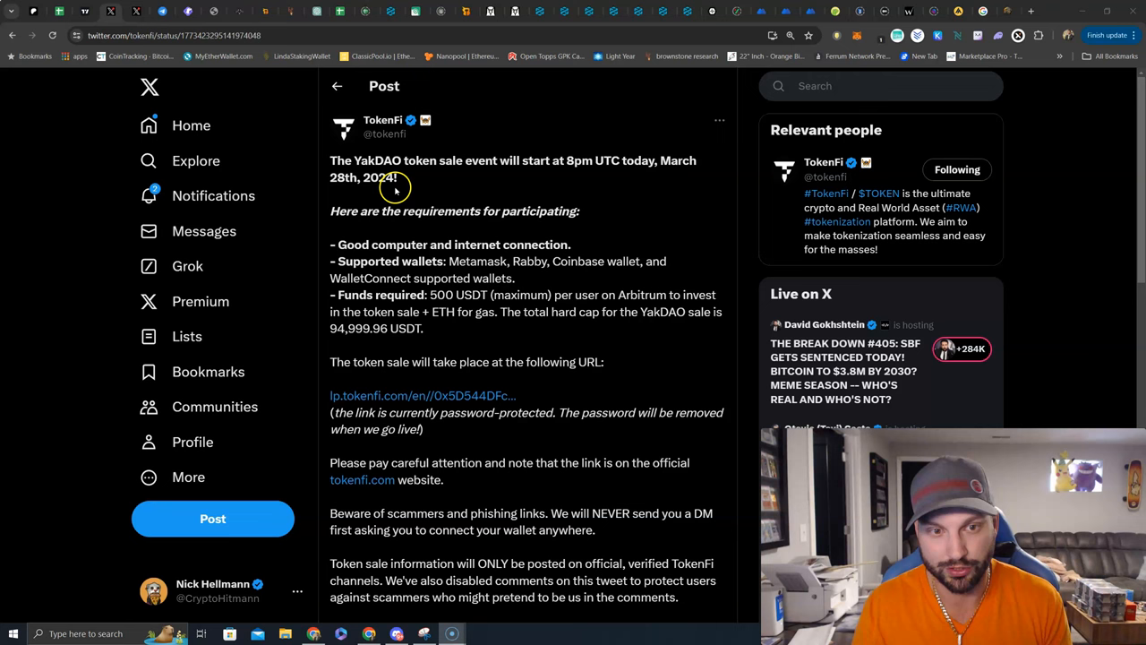
{"action": "mouse_move", "coordinate": [394, 281]}
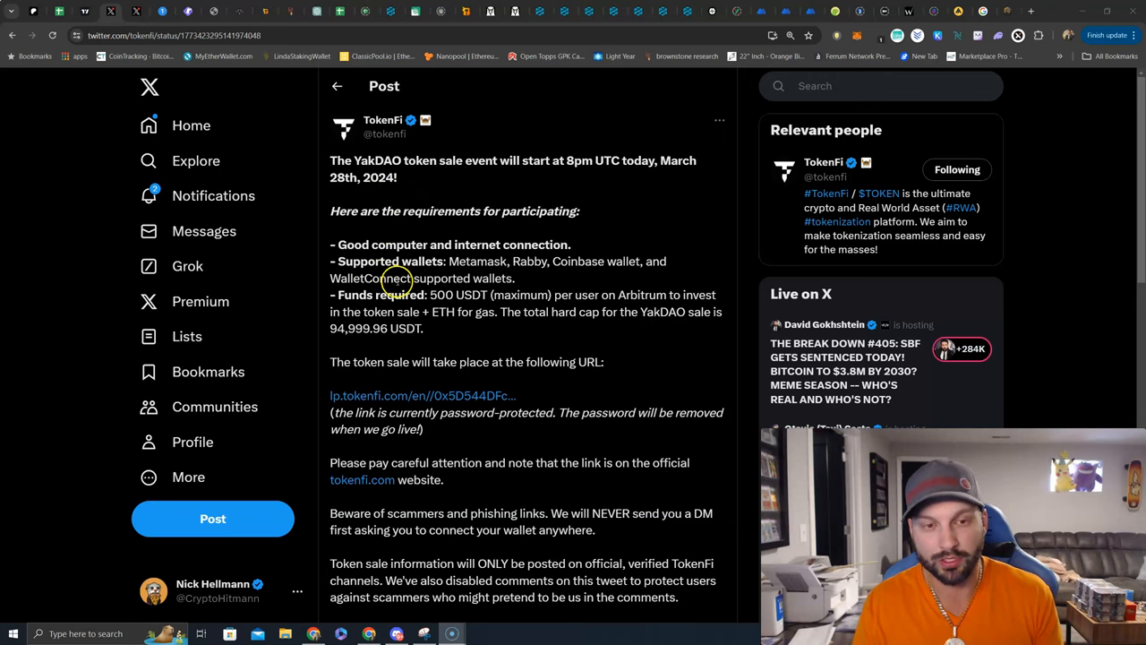
{"action": "mouse_move", "coordinate": [430, 305]}
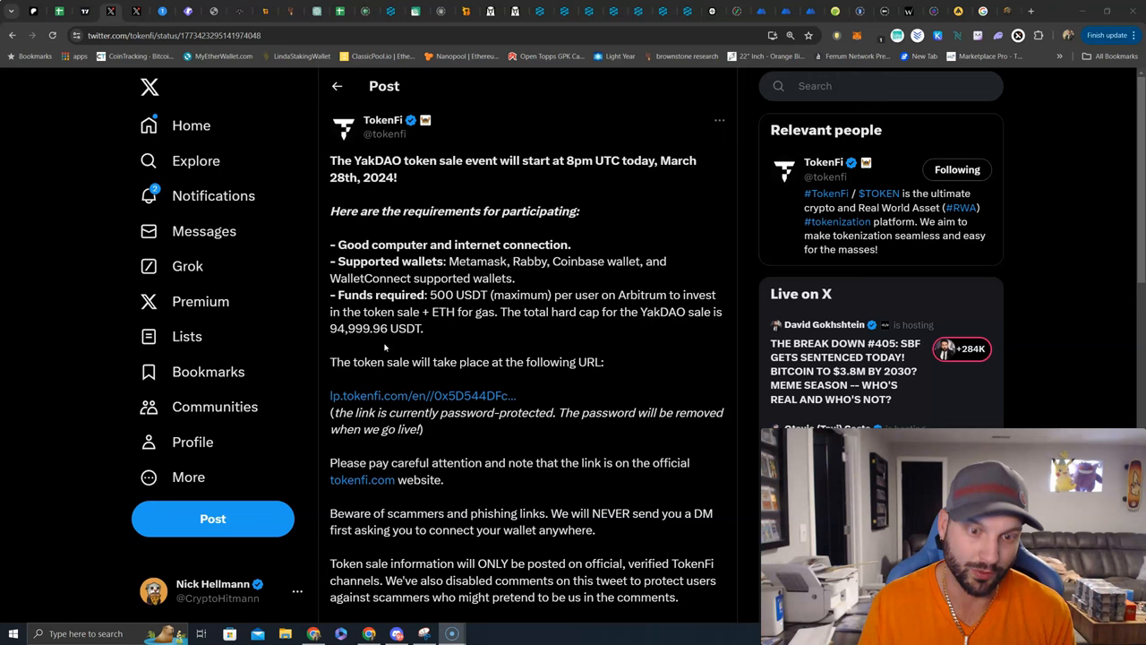
Scroll down the tweet to the scammer warning and Launchpad mainnet launch paragraphs
{"action": "scroll", "scroll_direction": "down", "scroll_amount": 3}
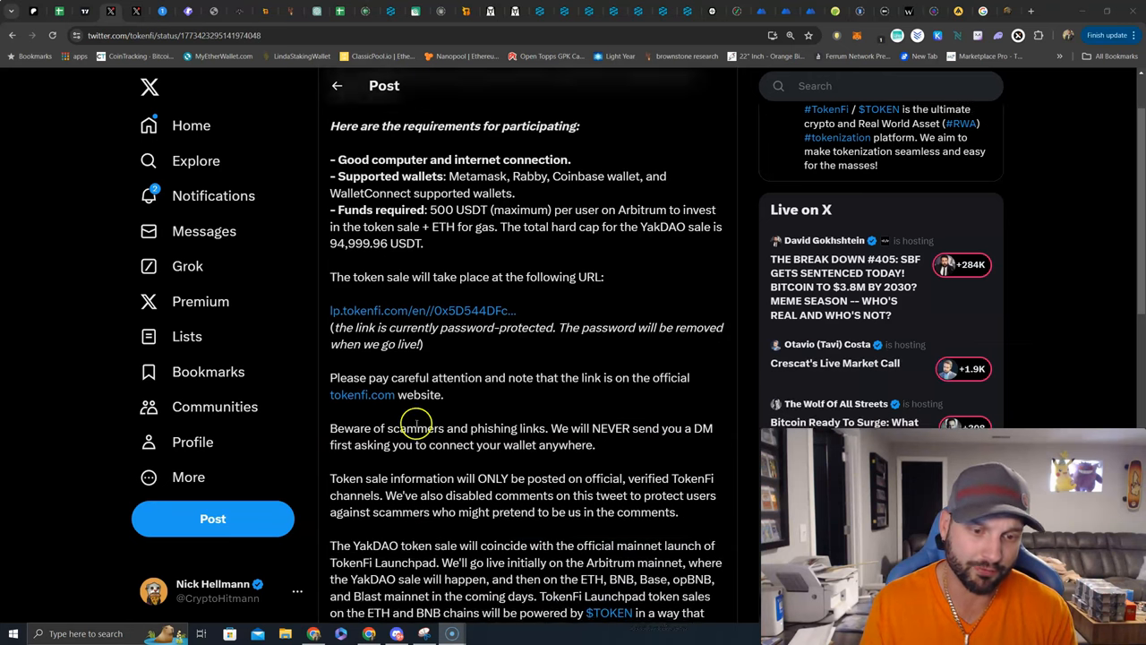
{"action": "scroll", "scroll_direction": "down", "scroll_amount": 3}
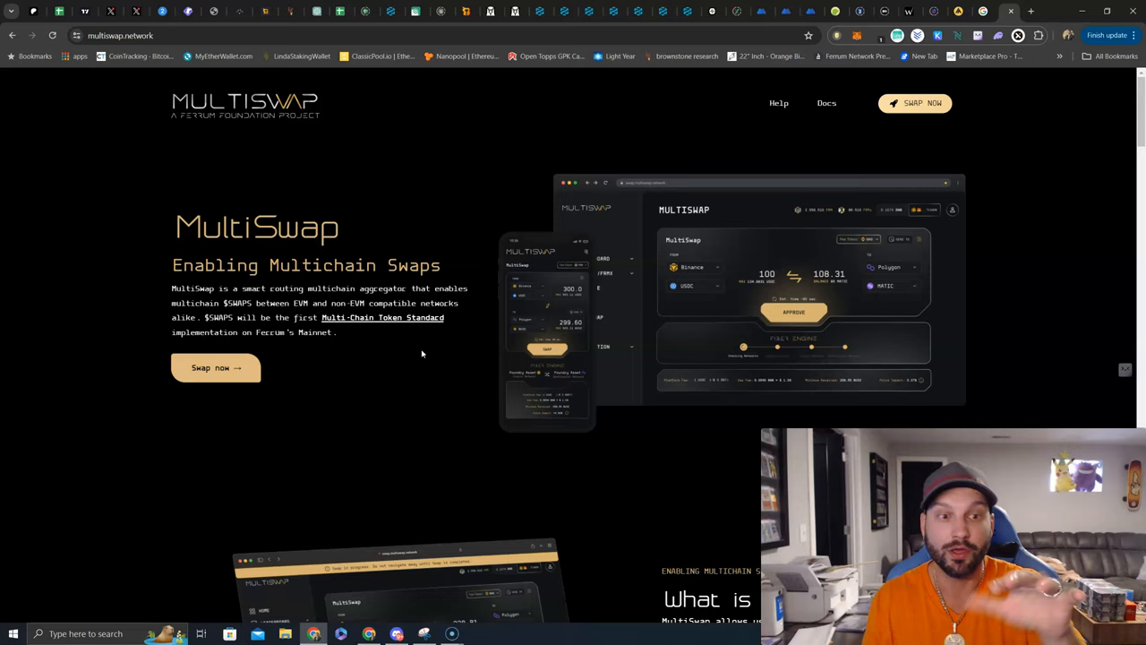
Scroll the MultiSwap site down to the $SWAPS Token Utilities section and back up
{"action": "scroll", "scroll_direction": "down", "scroll_amount": 3}
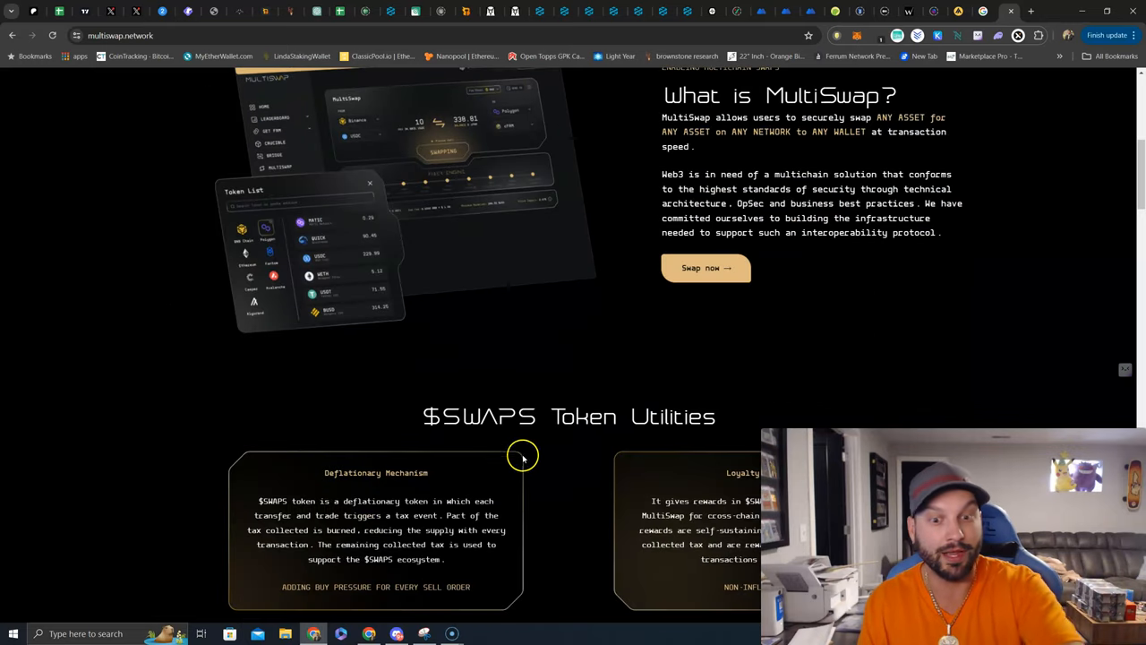
{"action": "scroll", "scroll_direction": "down", "scroll_amount": 3}
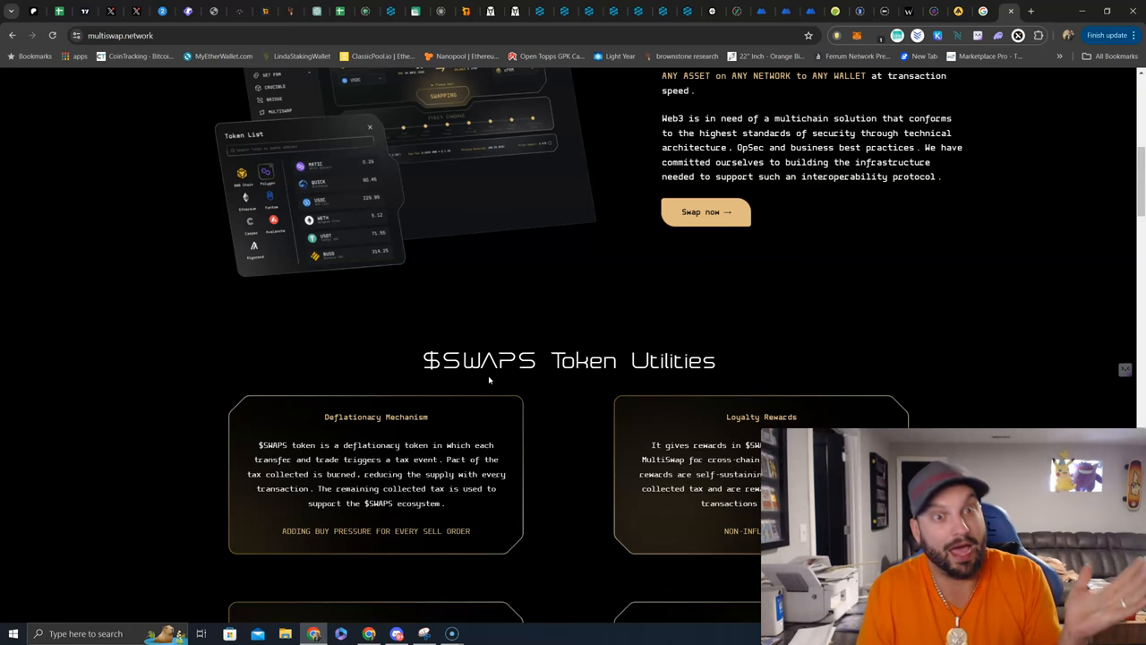
{"action": "scroll", "scroll_direction": "up", "scroll_amount": 3}
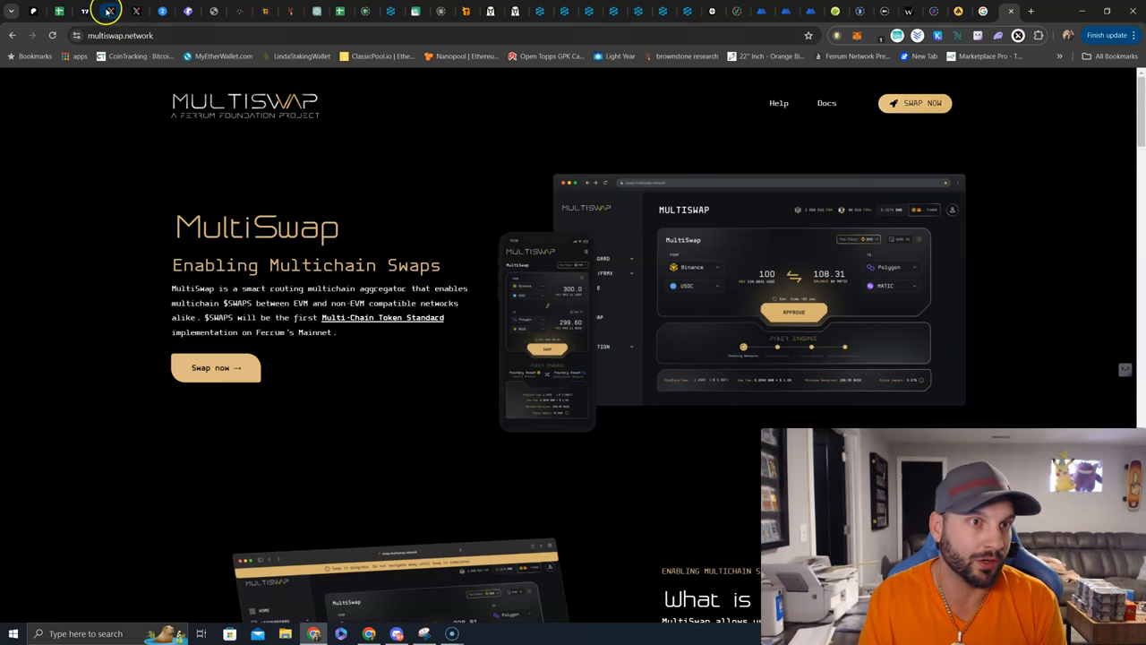
Switch to the browser tab showing the YAK DAO profile on X
{"action": "left_click", "coordinate": [110, 11]}
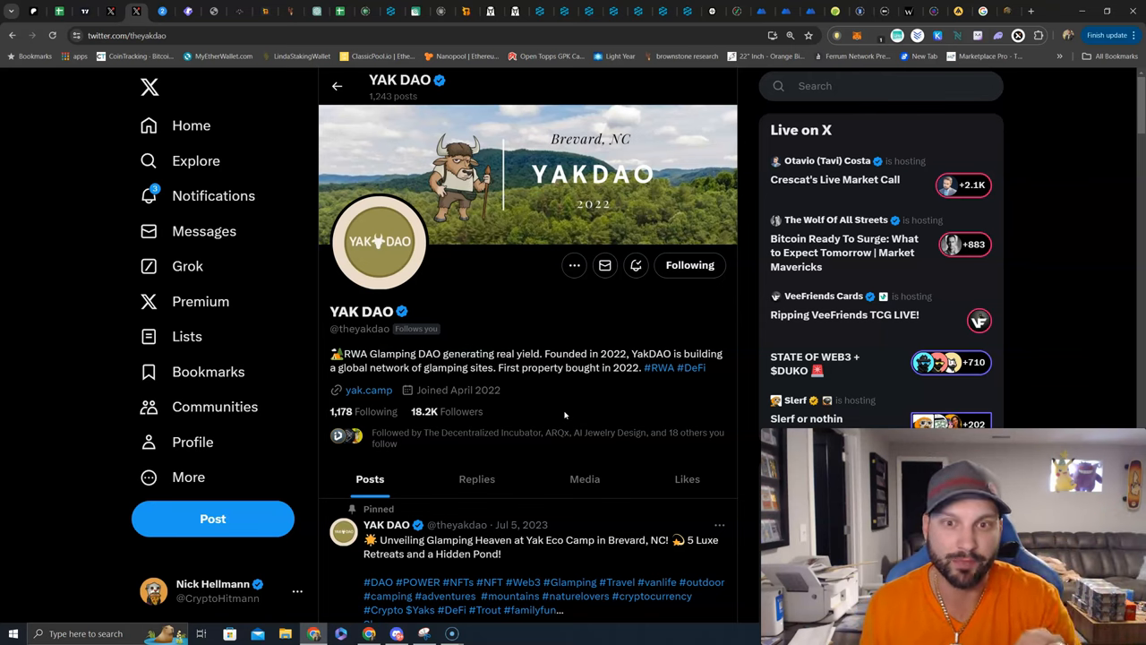
{"action": "mouse_move", "coordinate": [565, 157]}
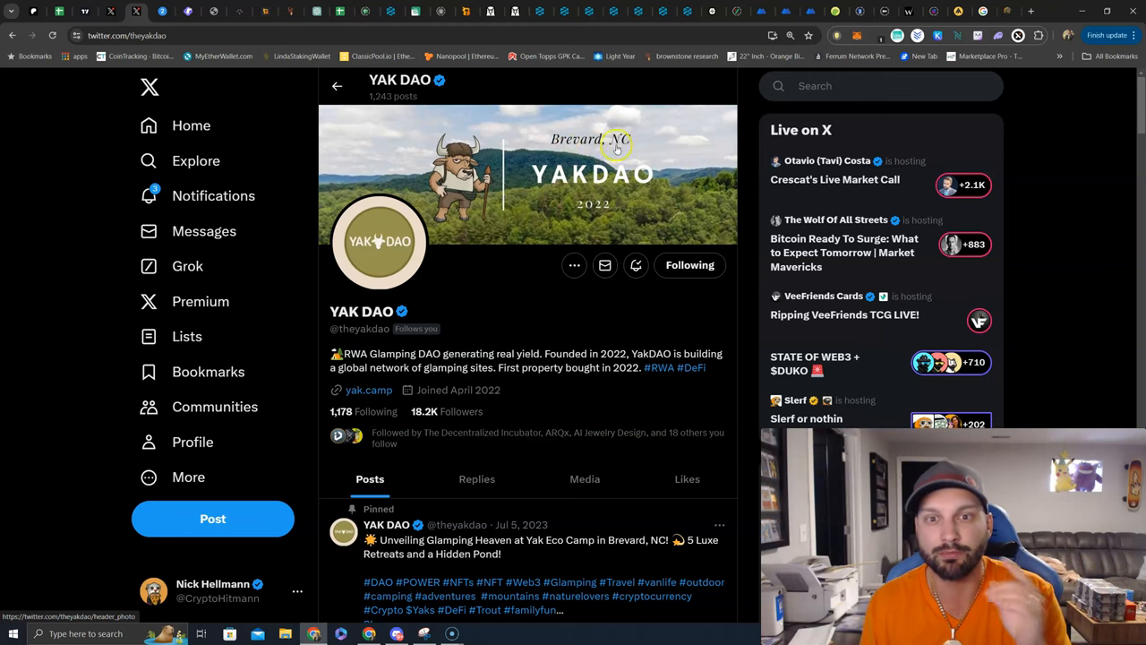
{"action": "mouse_move", "coordinate": [501, 327]}
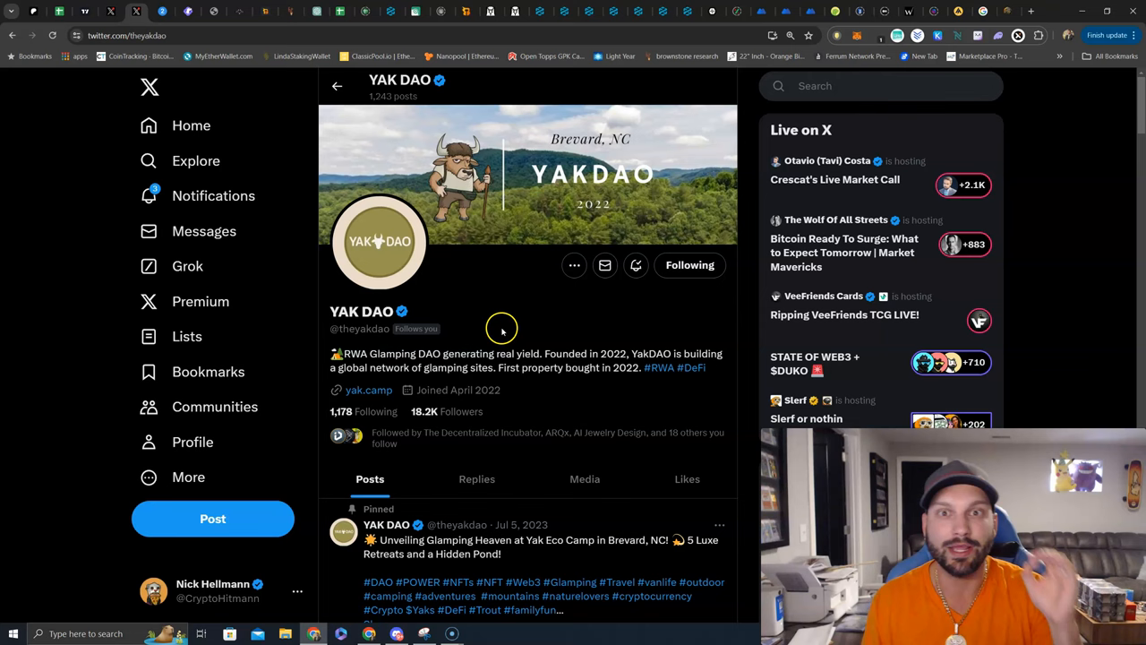